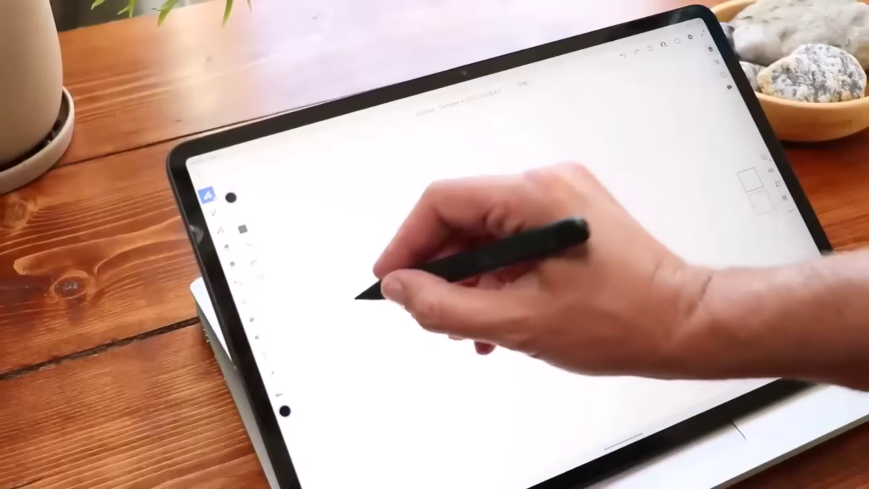
drag(366, 300, 532, 161)
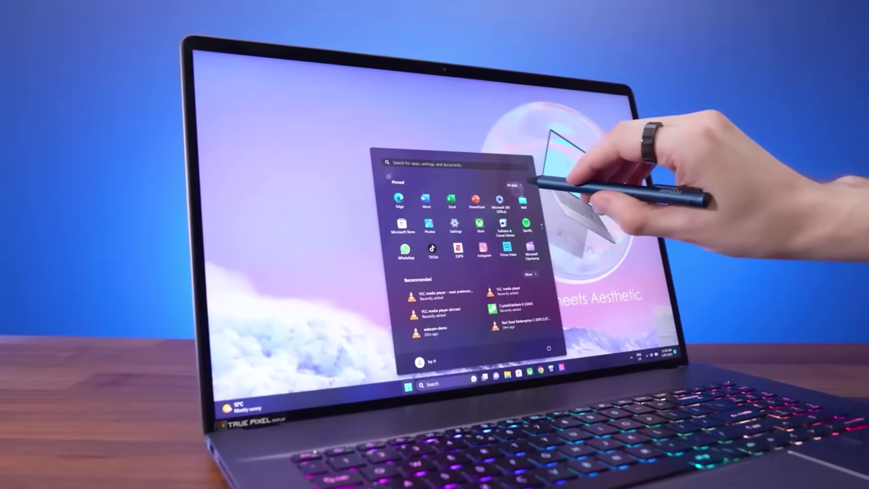
click(511, 185)
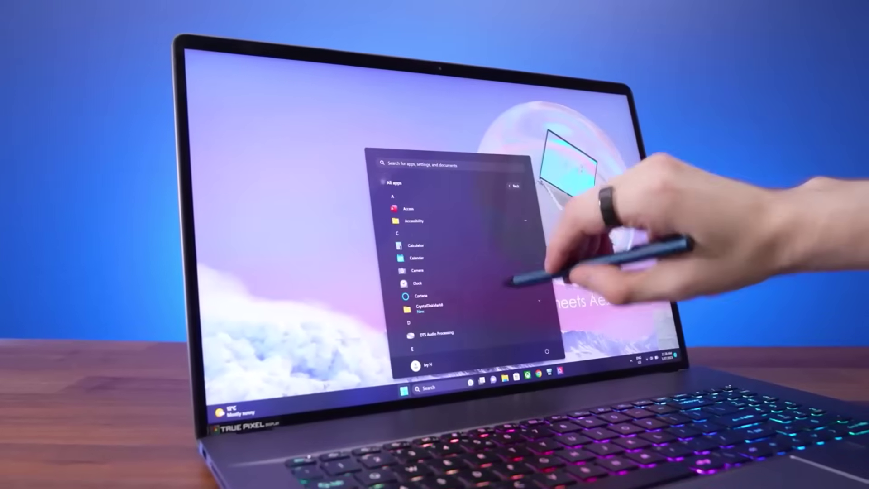